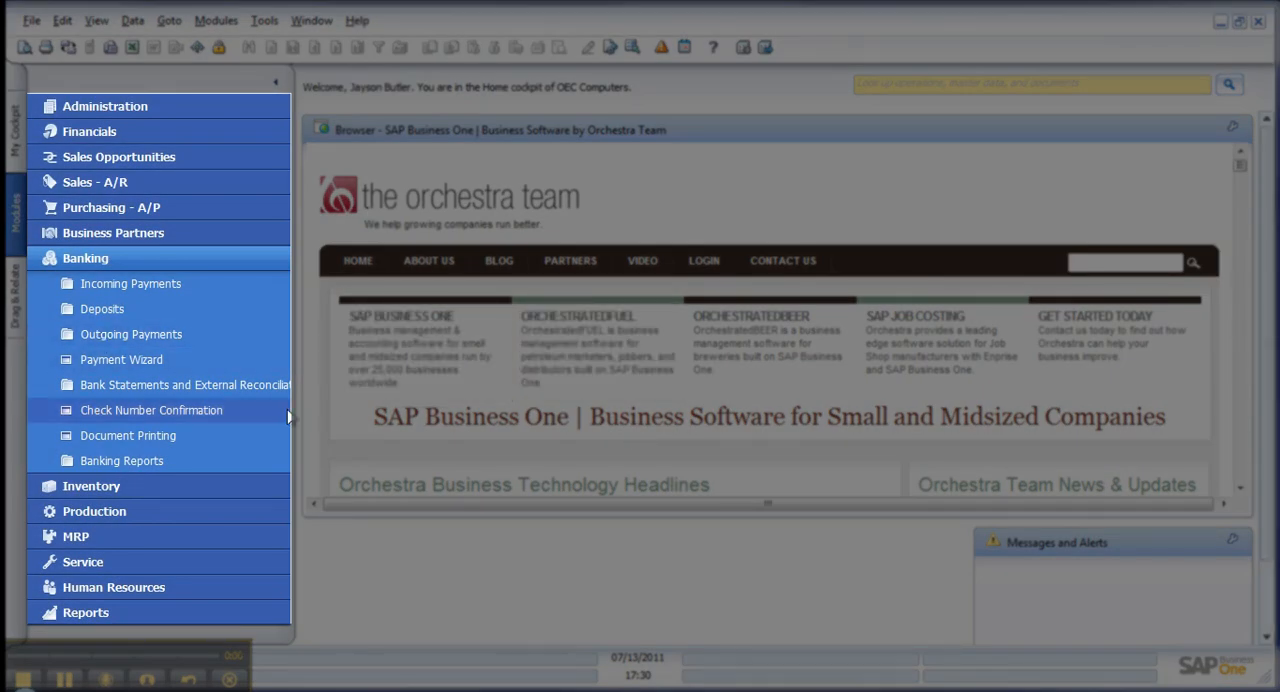
# Start a new blank Outgoing Payments document from Banking > Outgoing Payments.
pyautogui.click(132, 334)
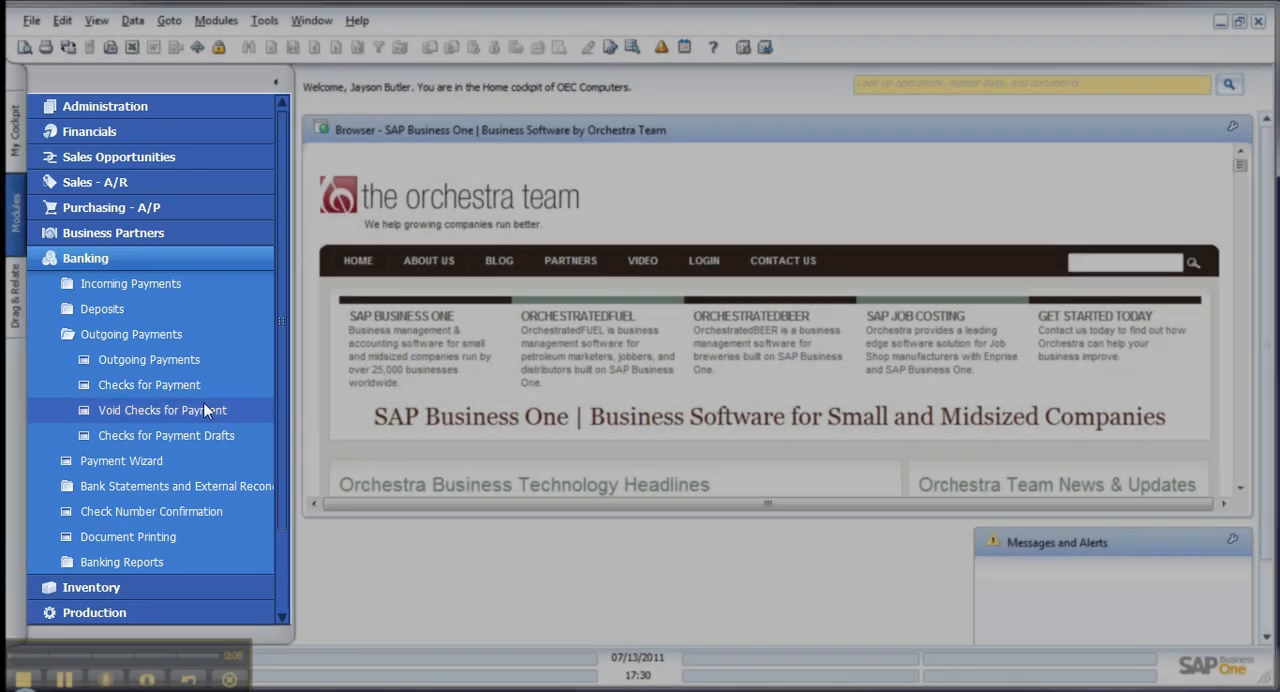
pyautogui.click(148, 360)
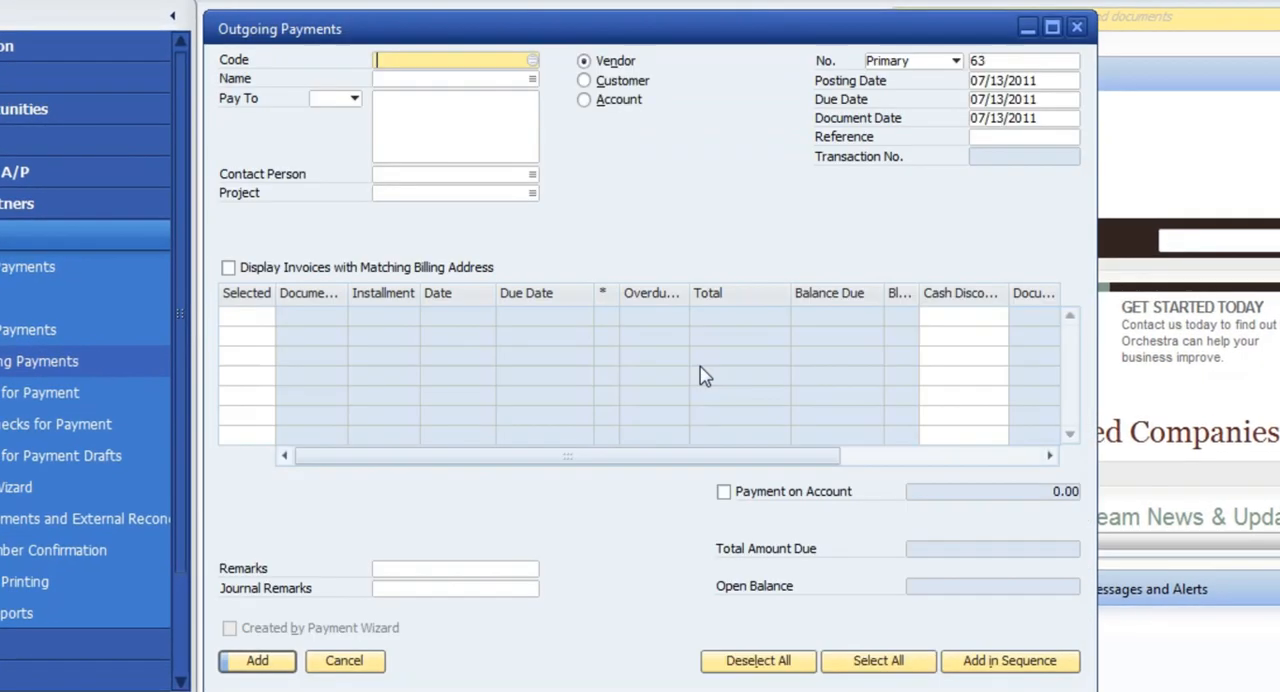
# Choose vendor Acme Associates (V10000) from the business partner list for the payment.
pyautogui.click(532, 60)
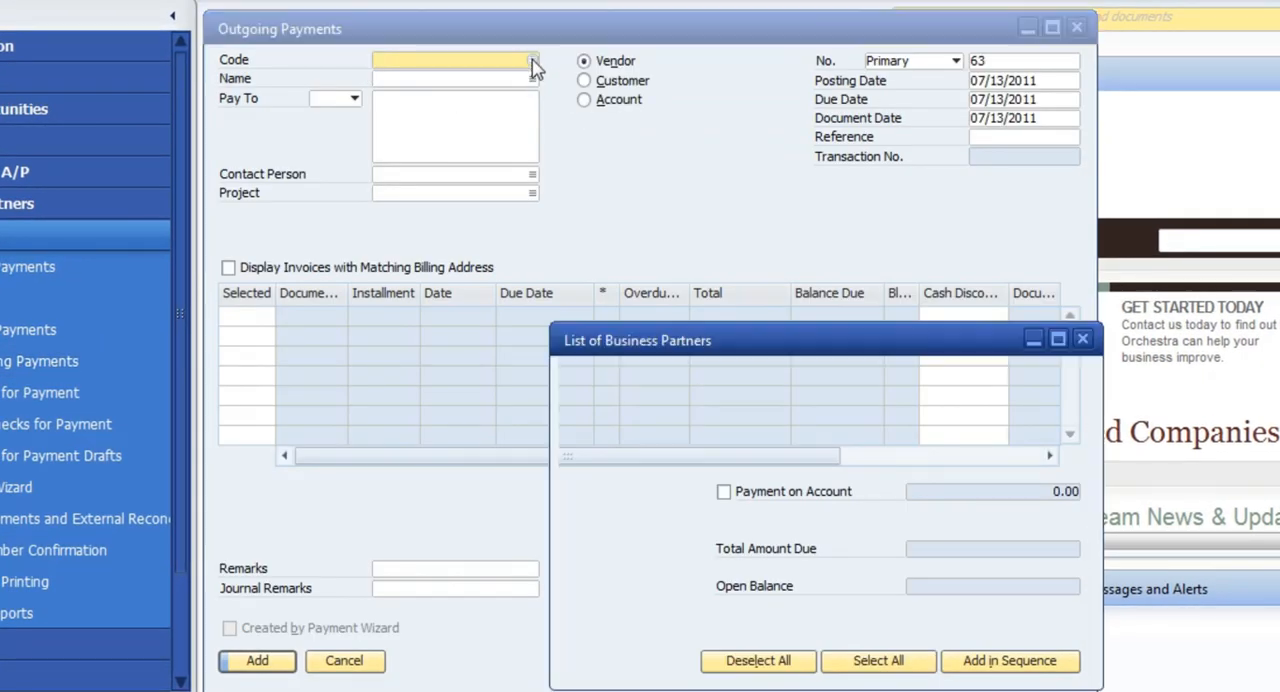
pyautogui.click(532, 60)
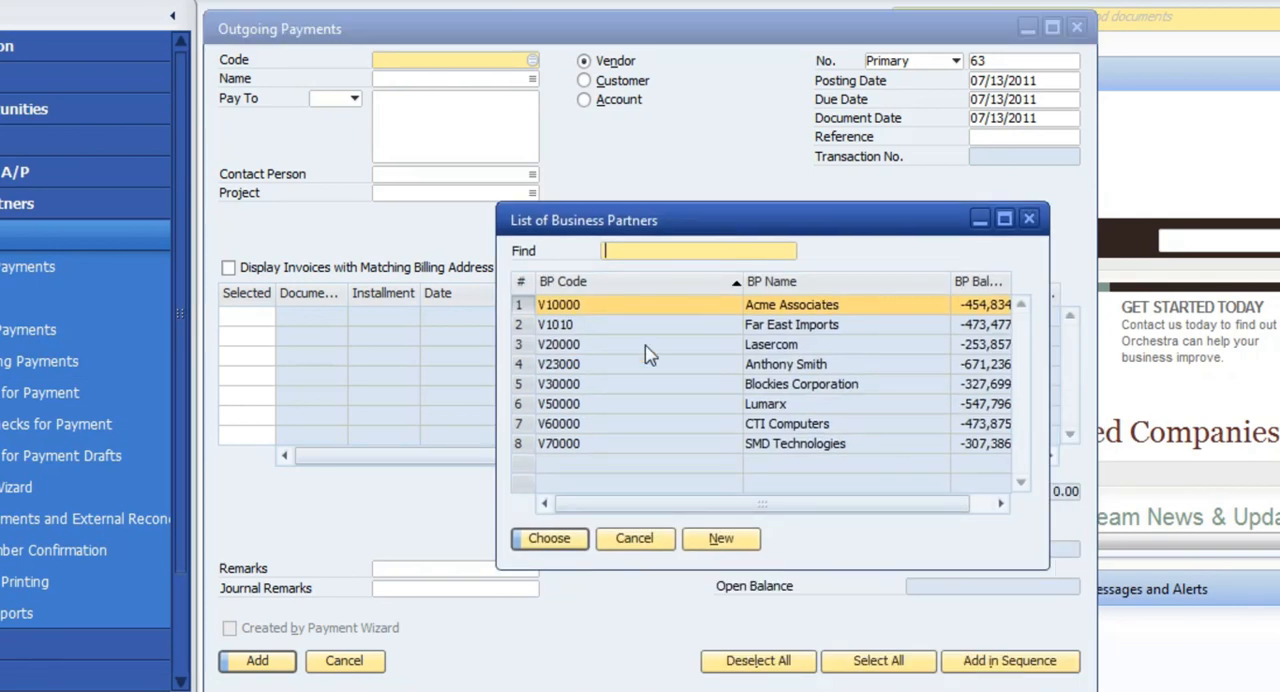
pyautogui.click(548, 538)
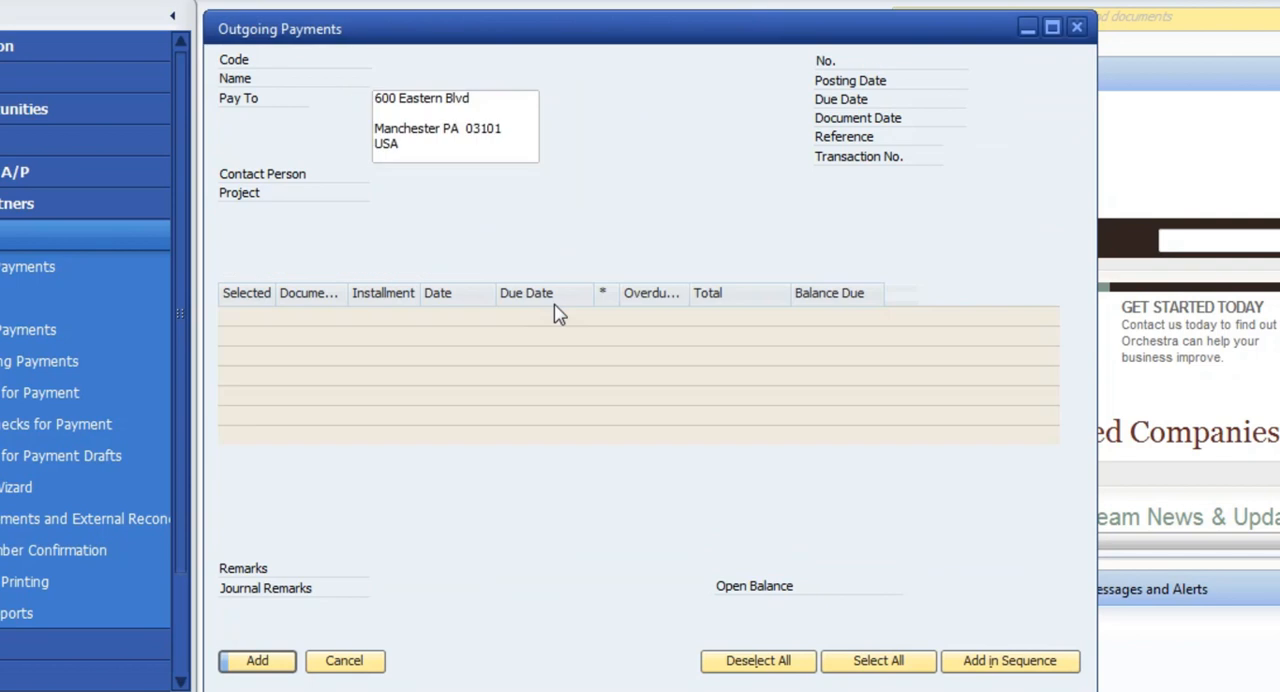
pyautogui.write('V10000')
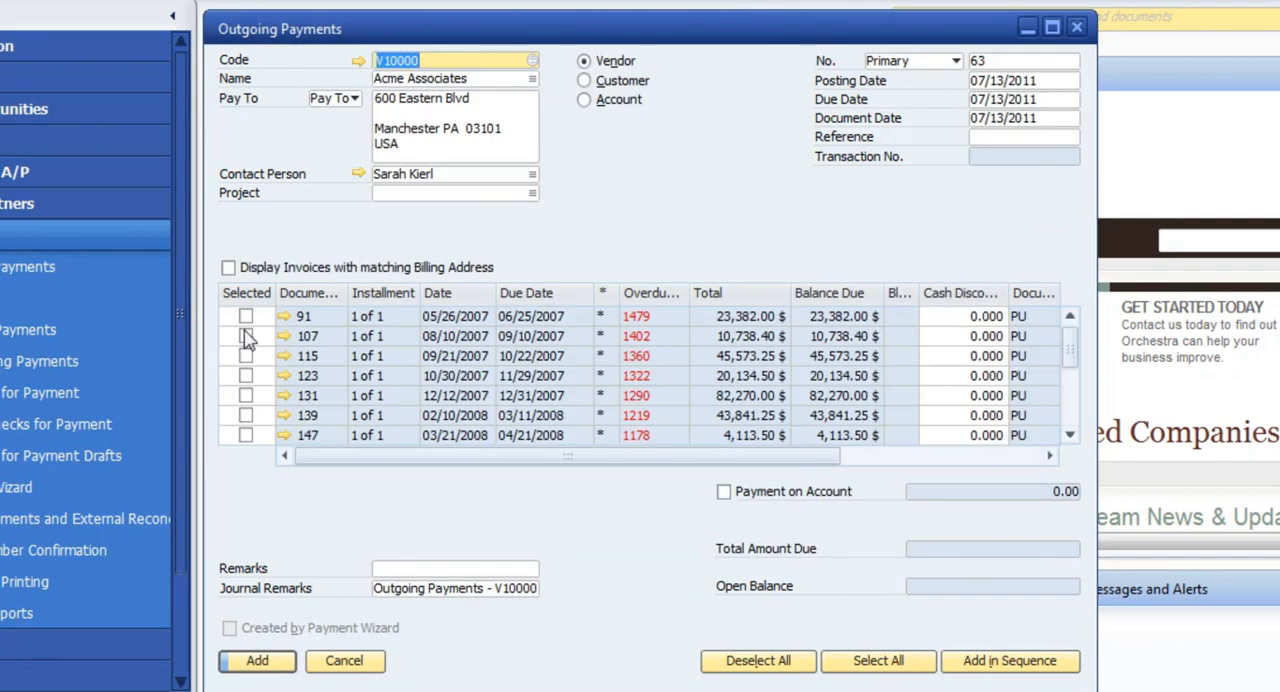
# Select invoice 91 (23,382.00) for payment.
pyautogui.click(246, 316)
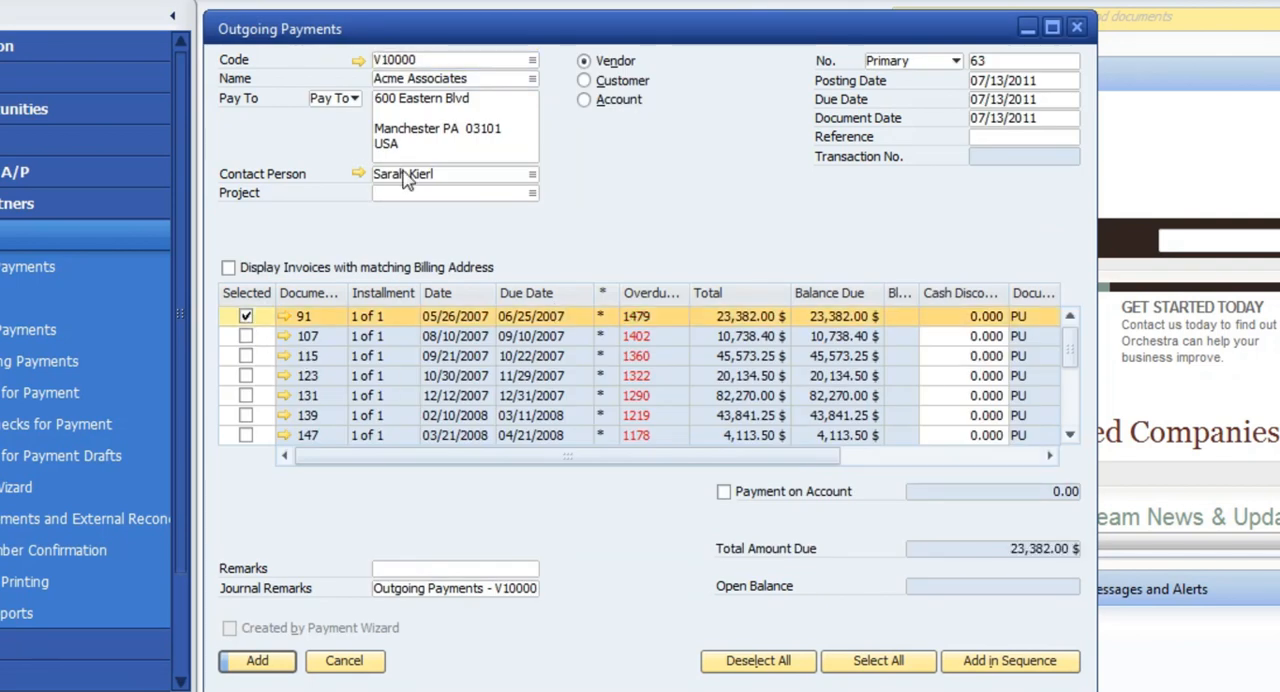
pyautogui.moveTo(832, 328)
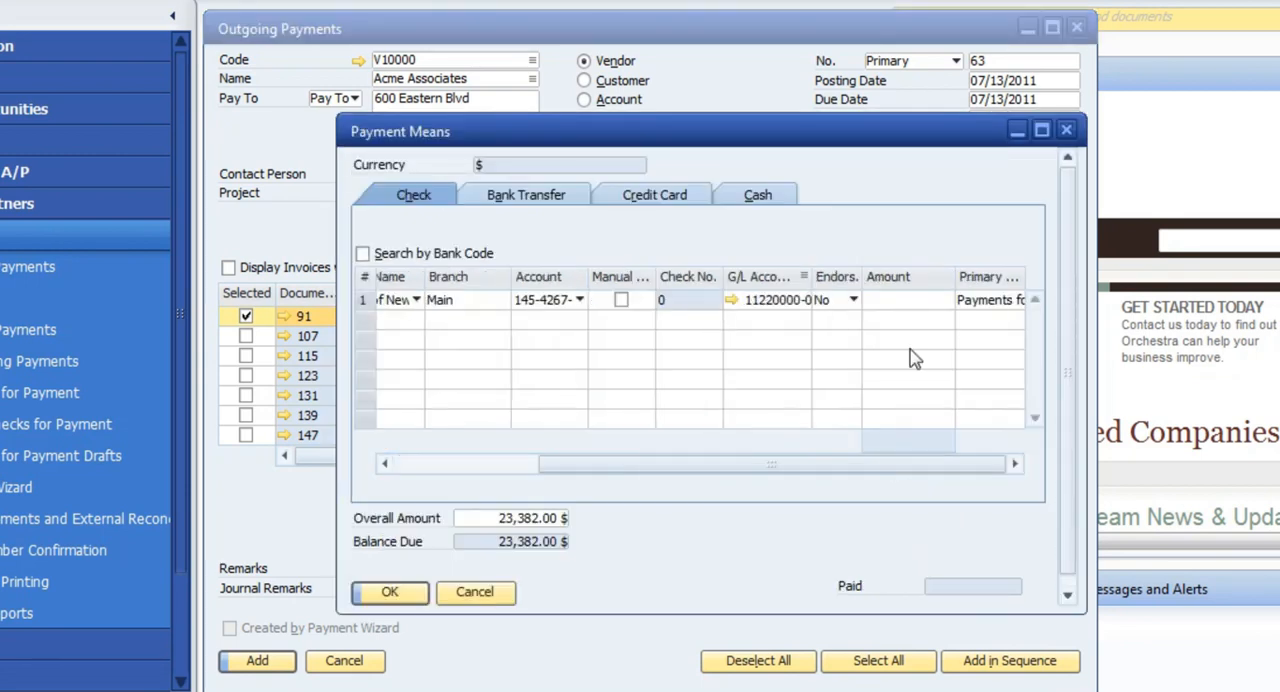
# Pay the 23,382.00 balance with manual check number 544 and add the outgoing payment.
pyautogui.rightClick(904, 300)
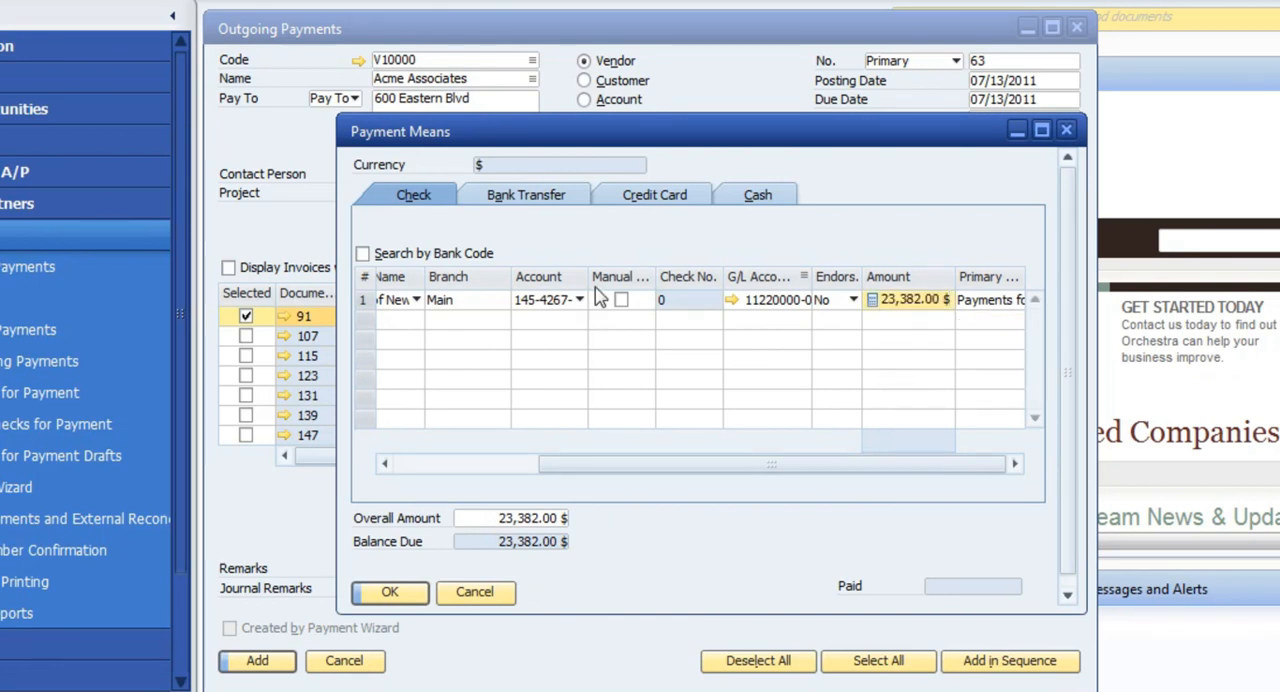
pyautogui.moveTo(630, 340)
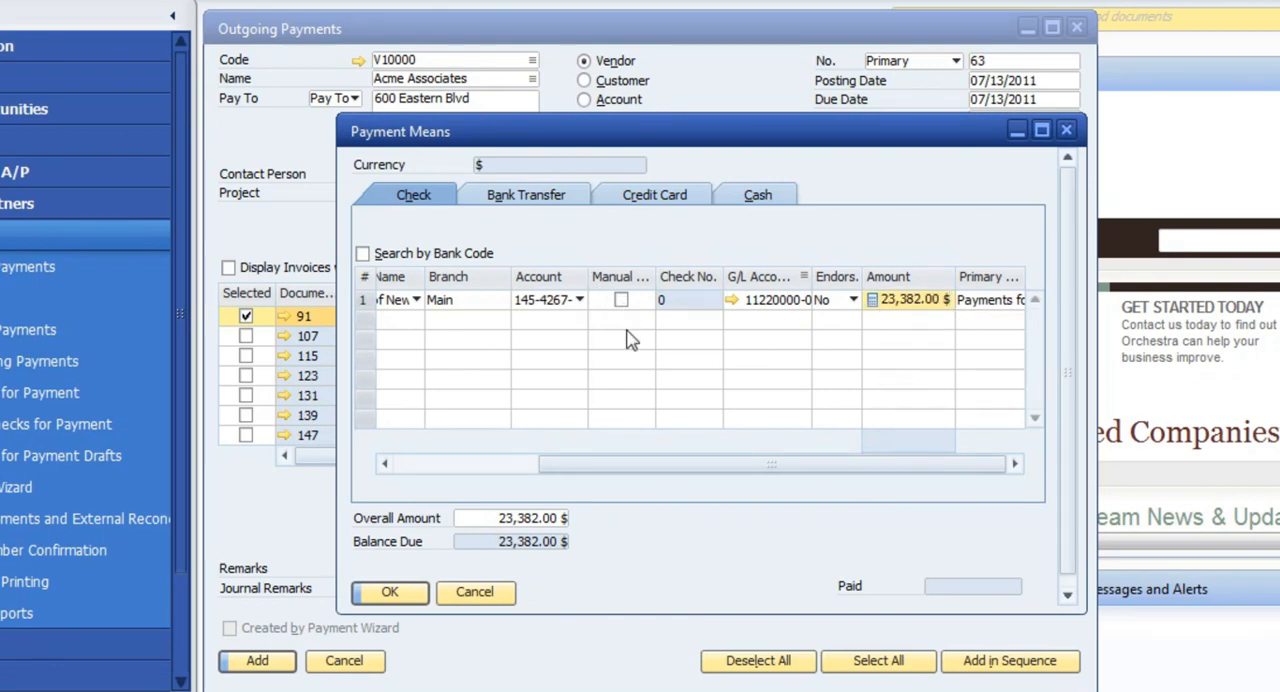
pyautogui.moveTo(616, 308)
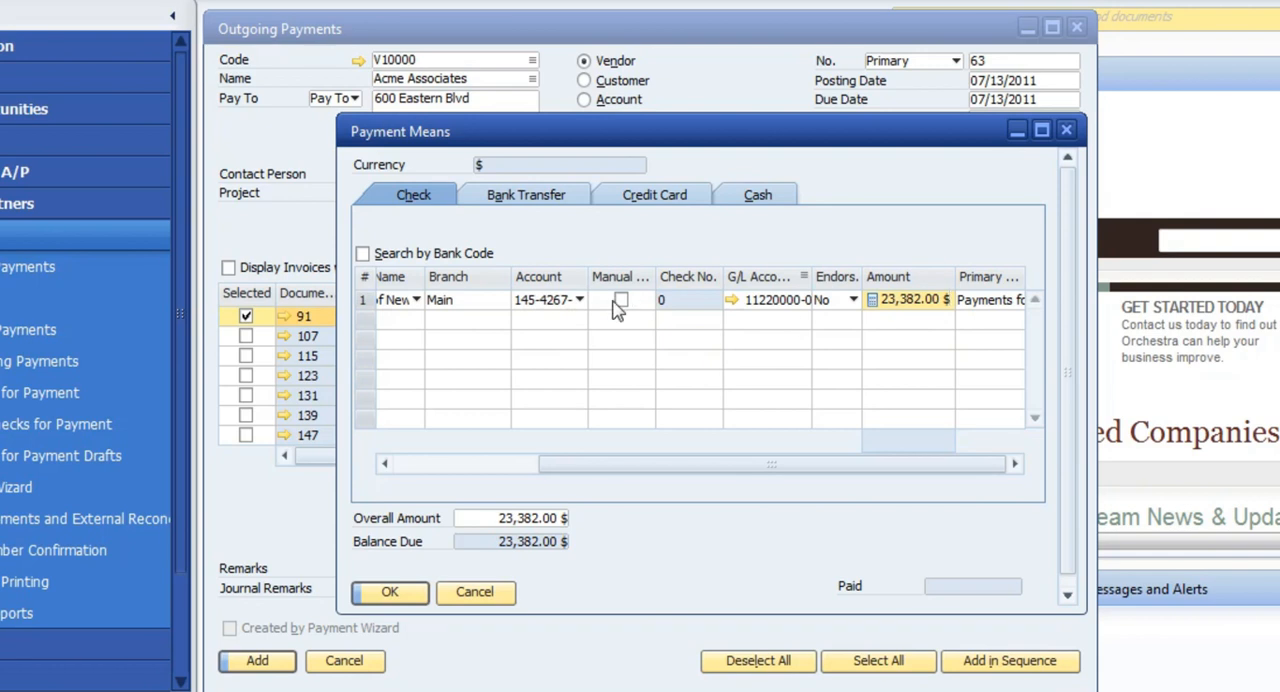
pyautogui.click(620, 300)
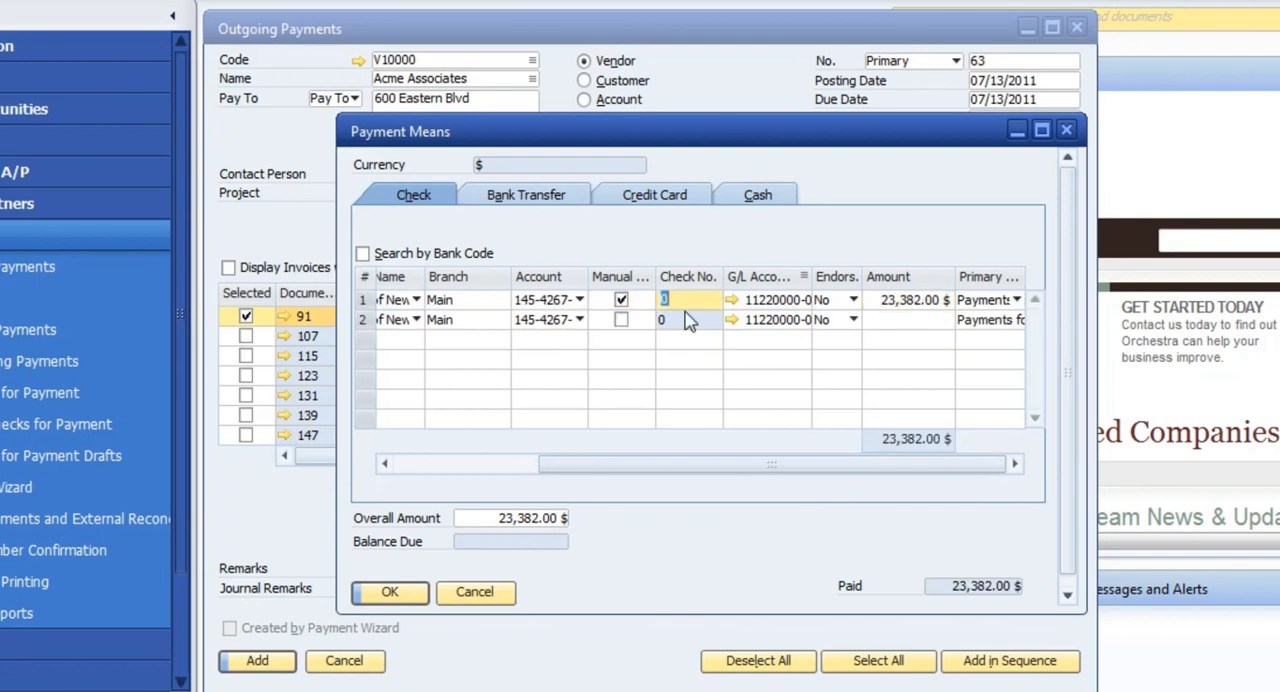
pyautogui.moveTo(688, 320)
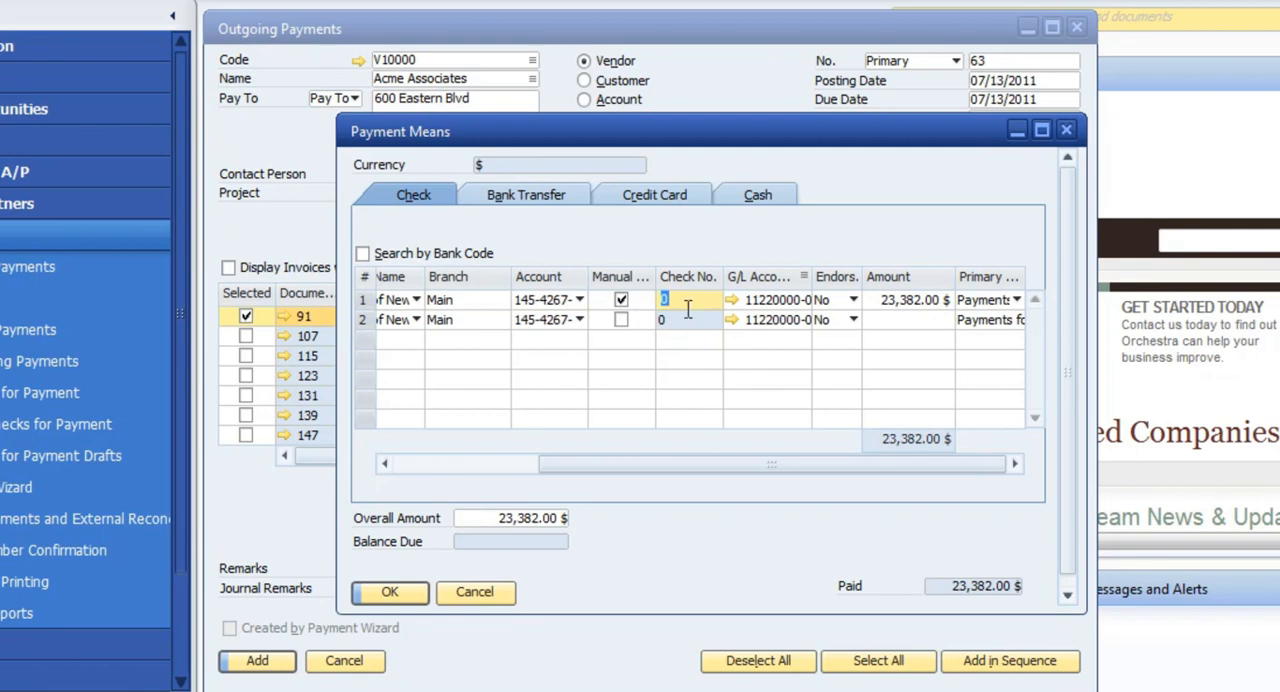
pyautogui.moveTo(862, 422)
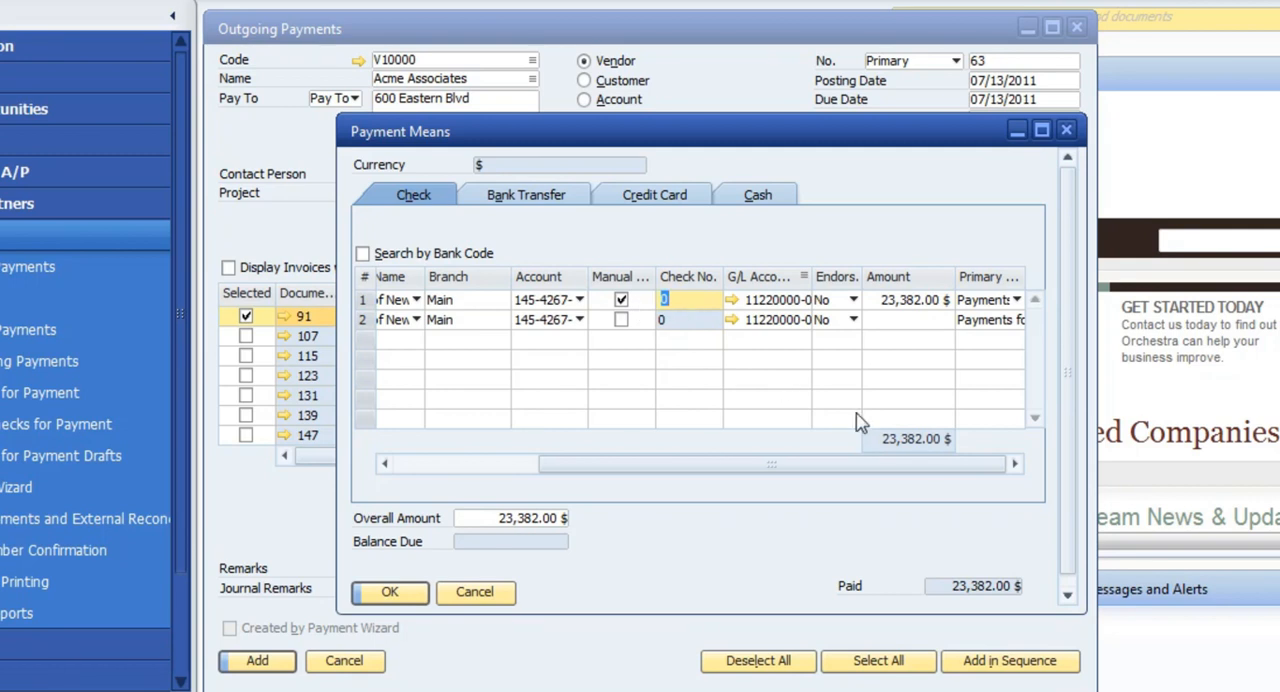
pyautogui.write('544')
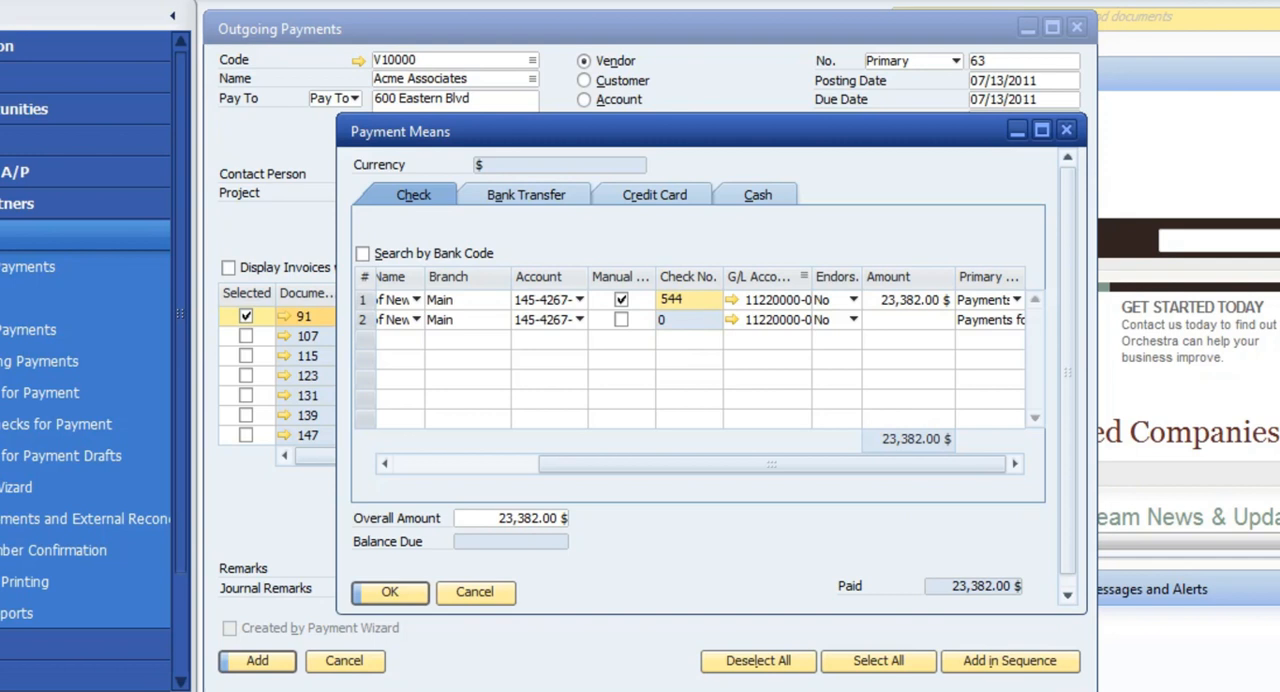
pyautogui.click(388, 592)
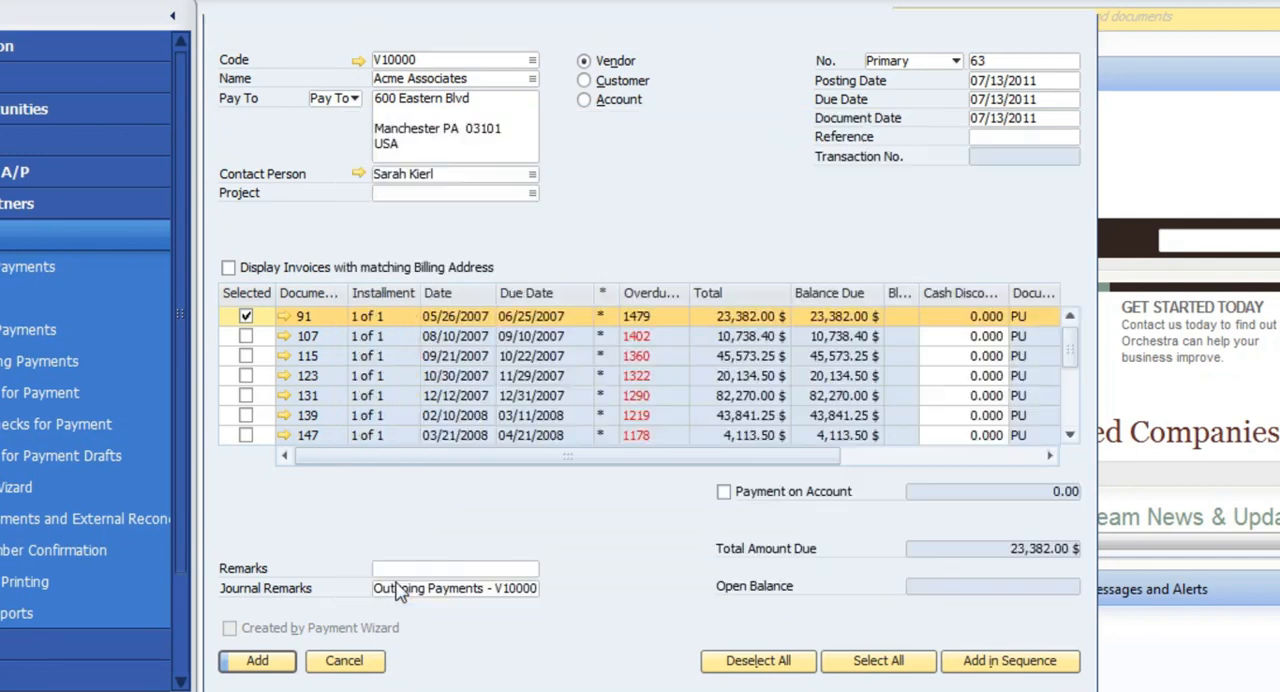
pyautogui.click(256, 660)
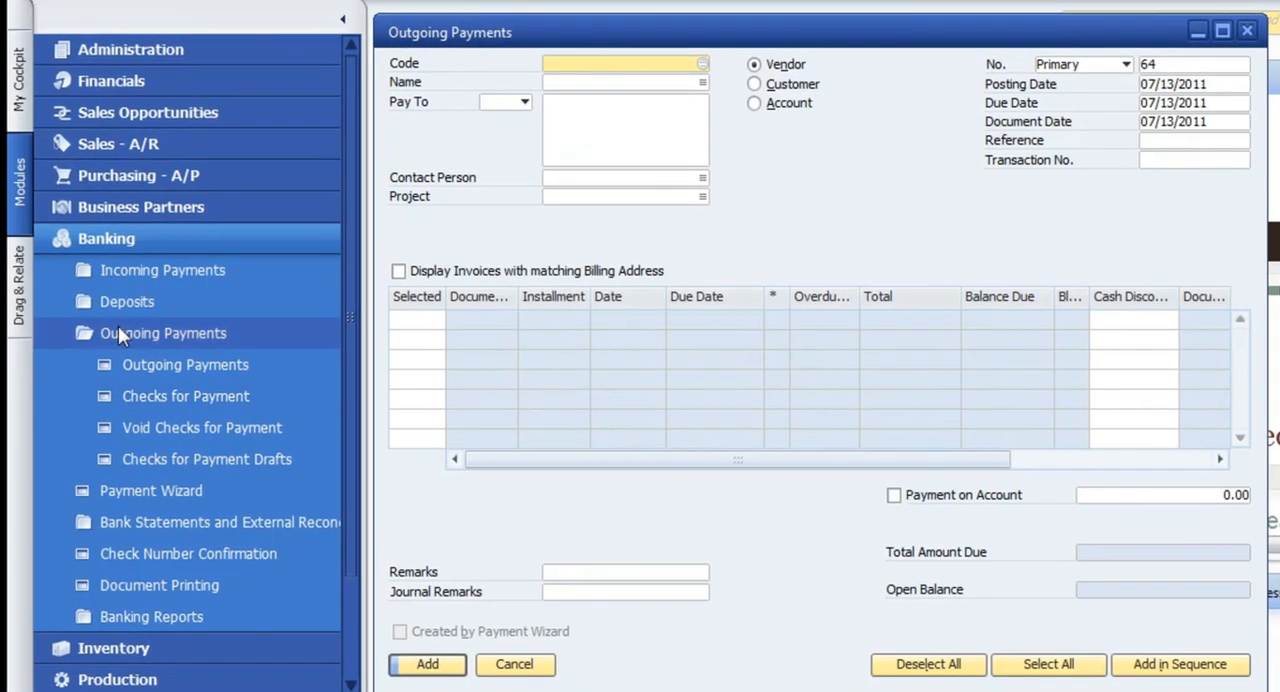
pyautogui.click(186, 396)
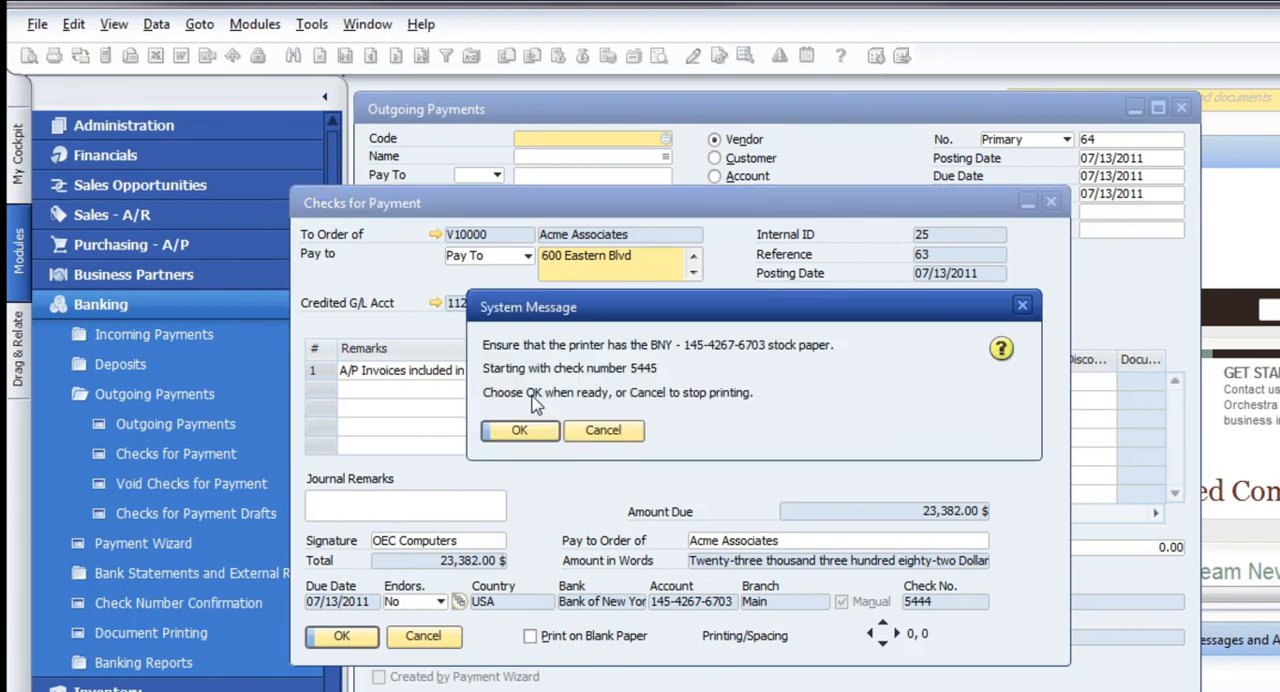
pyautogui.moveTo(636, 344)
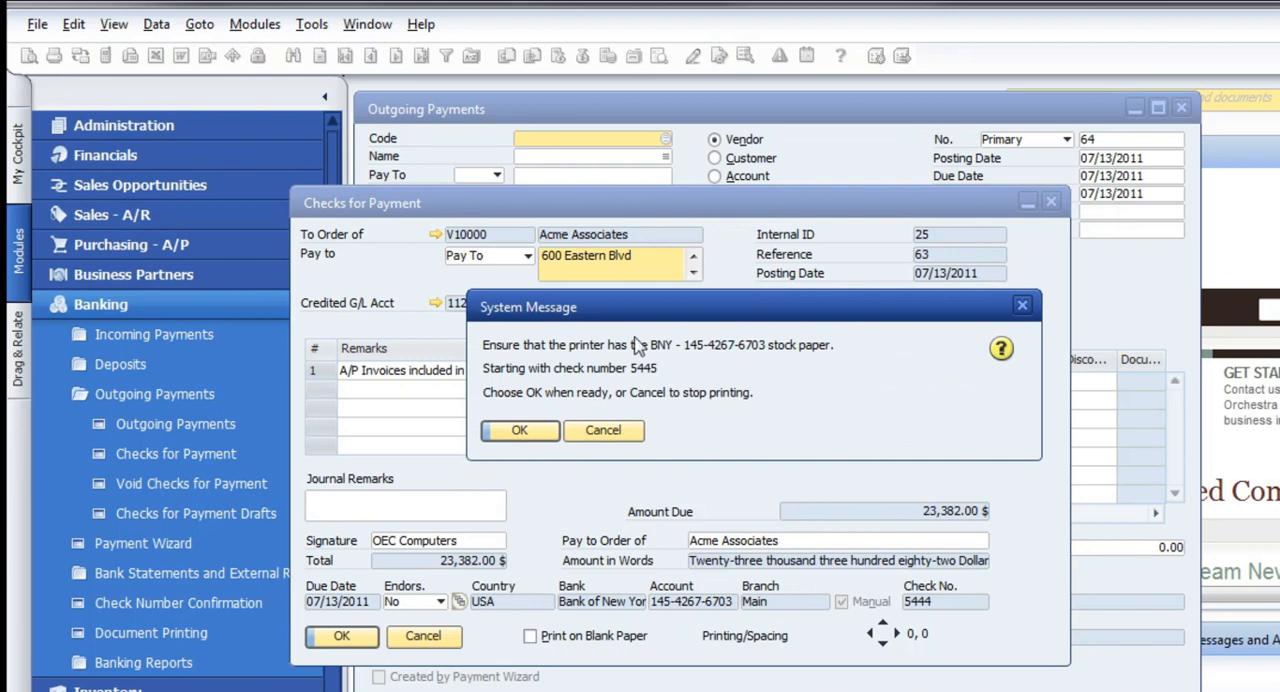
pyautogui.moveTo(582, 480)
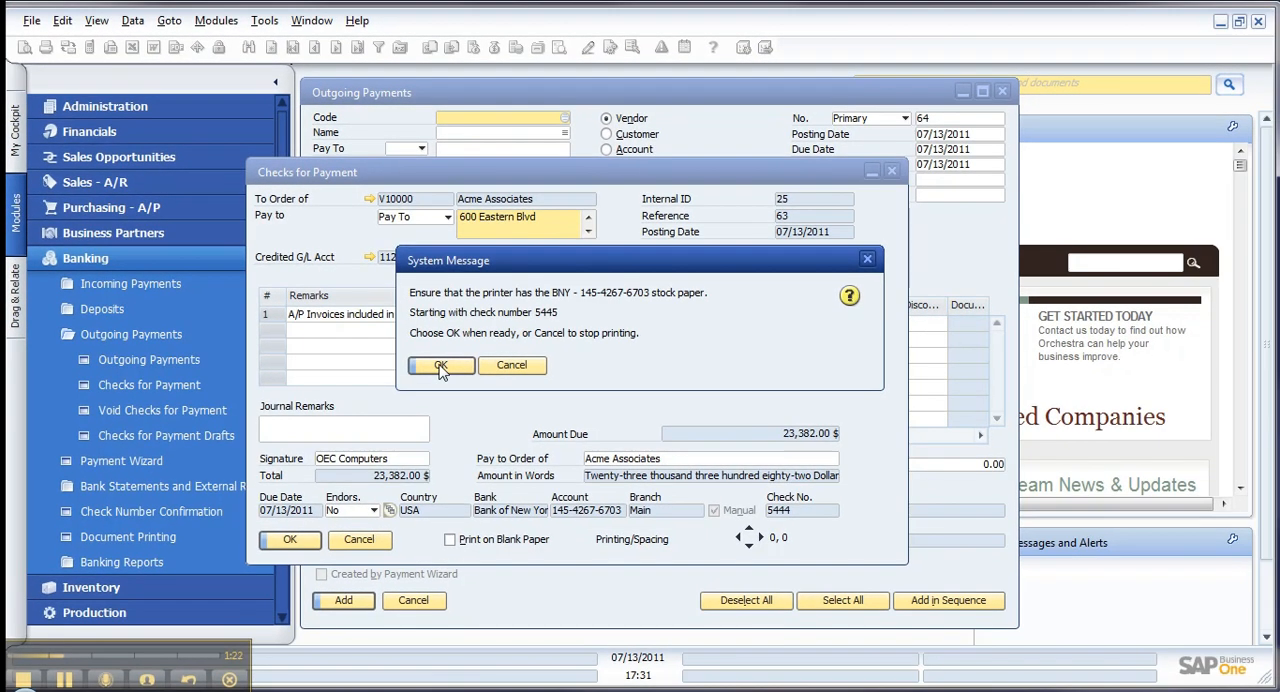
pyautogui.moveTo(532, 390)
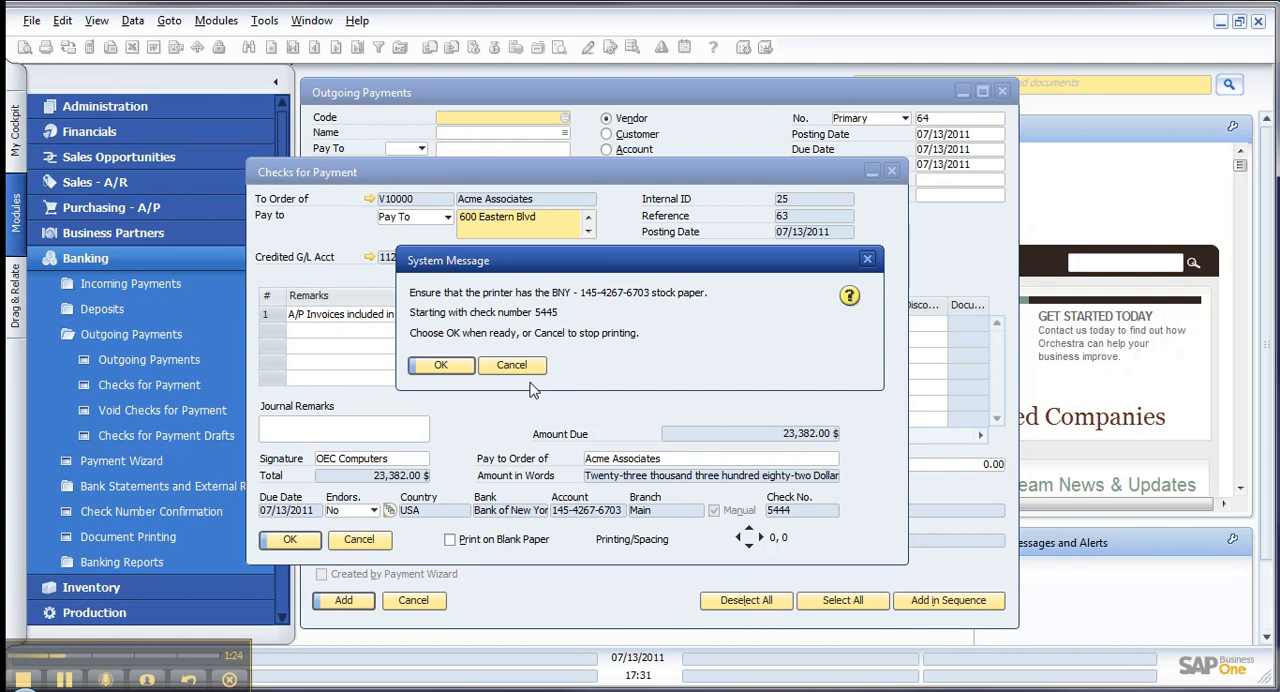